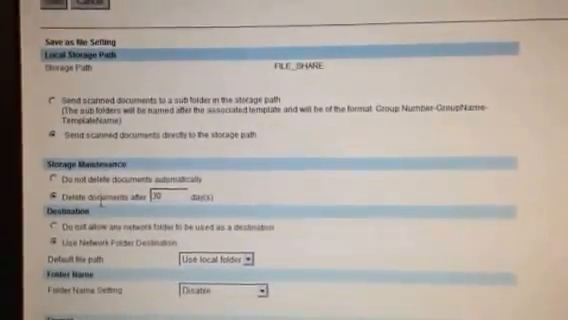
Scroll through the template settings to reach the Save as file configuration area
{"action": "scroll", "scroll_direction": "down", "scroll_amount": 3}
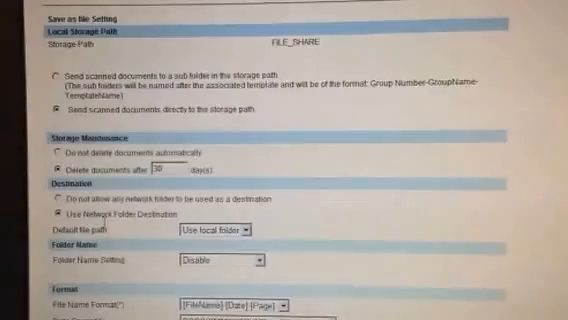
{"action": "scroll", "scroll_direction": "down", "scroll_amount": 3}
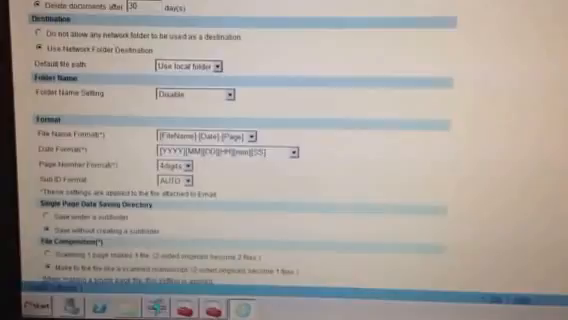
{"action": "scroll", "scroll_direction": "down", "scroll_amount": 3}
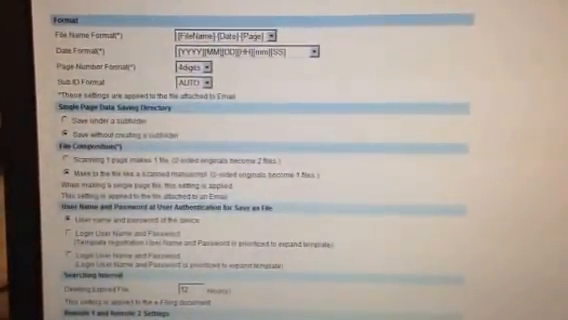
{"action": "scroll", "scroll_direction": "down", "scroll_amount": 3}
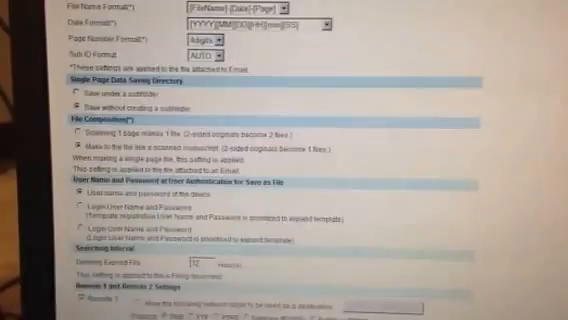
{"action": "scroll", "scroll_direction": "down", "scroll_amount": 3}
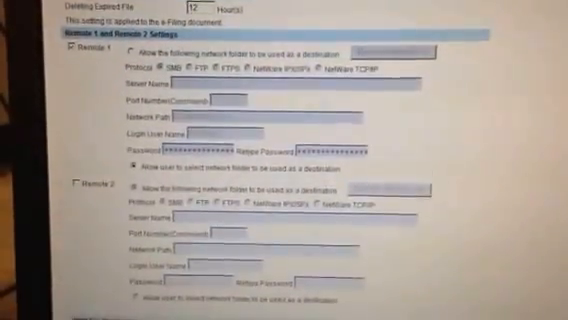
{"action": "scroll", "scroll_direction": "down", "scroll_amount": 3}
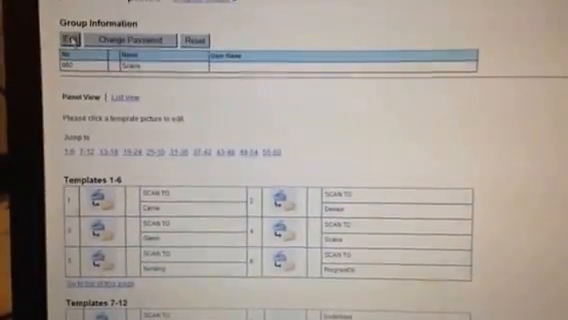
Bring up the Save as file Setting with PDF (Multi) format and scroll to Remote 1 destination
{"action": "left_click", "coordinate": [66, 40]}
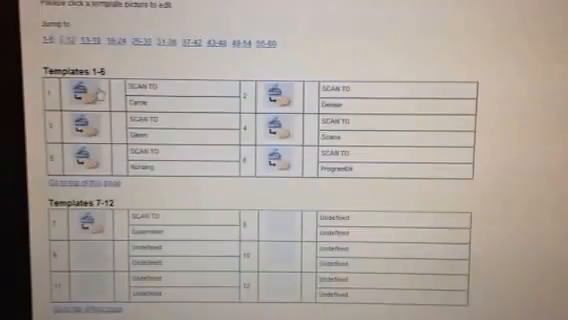
{"action": "scroll", "scroll_direction": "down", "scroll_amount": 3}
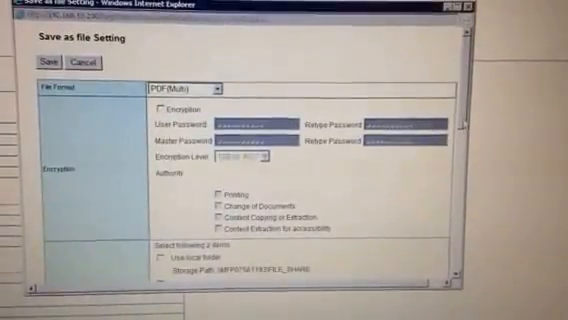
{"action": "scroll", "scroll_direction": "down", "scroll_amount": 3}
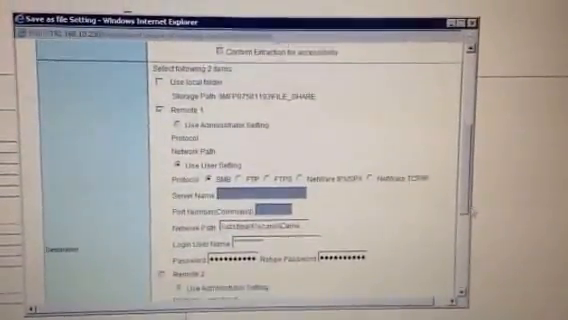